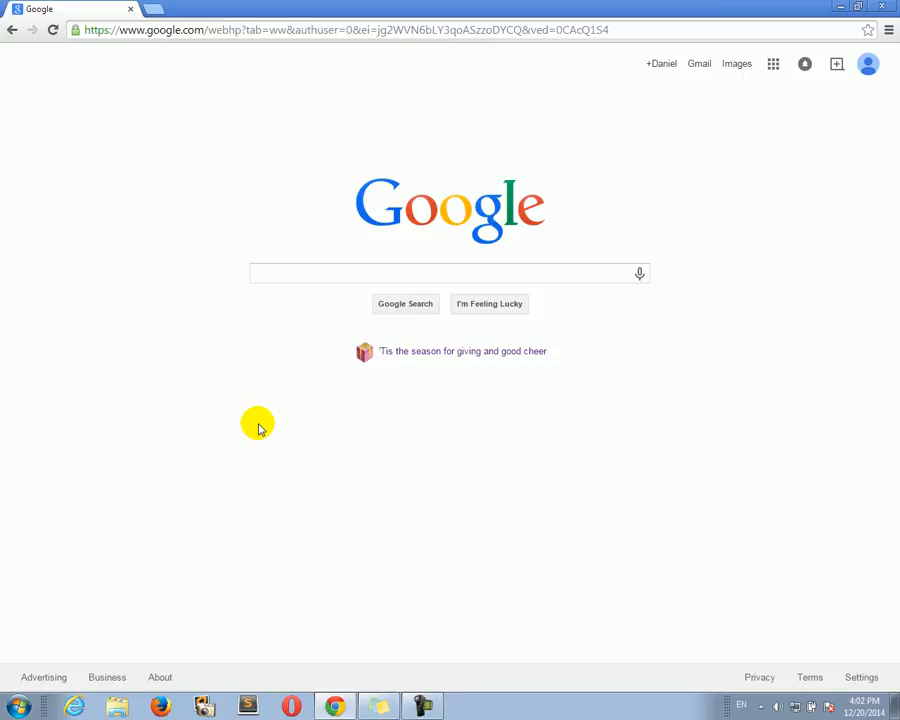
{"action": "mouse_move", "coordinate": [278, 302]}
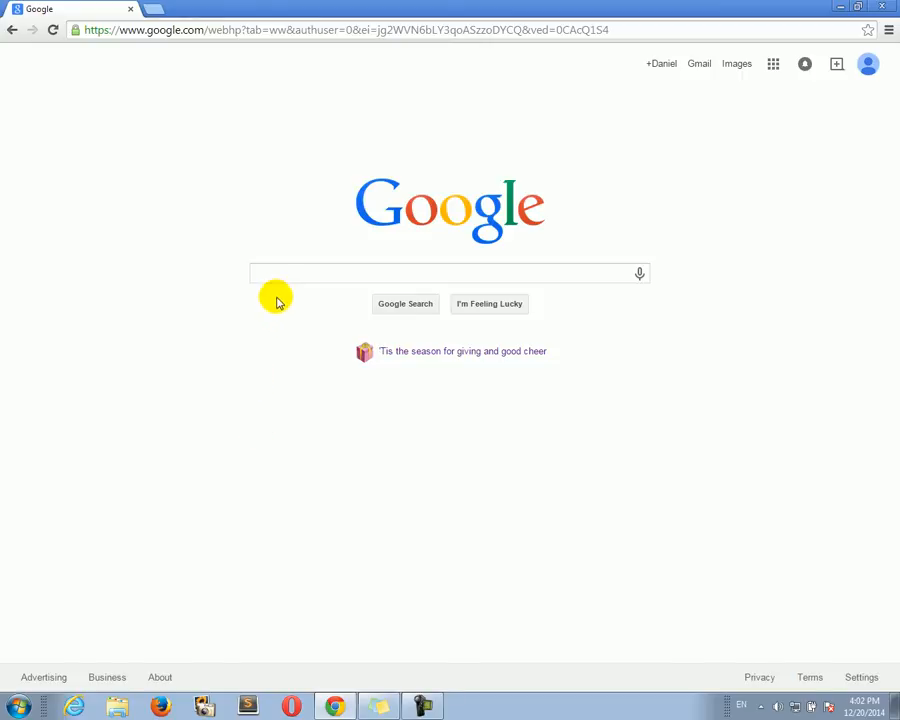
- Search Google for 'java jdk' and reach Oracle's Java SE Downloads page
{"action": "type", "text": "java jdk"}
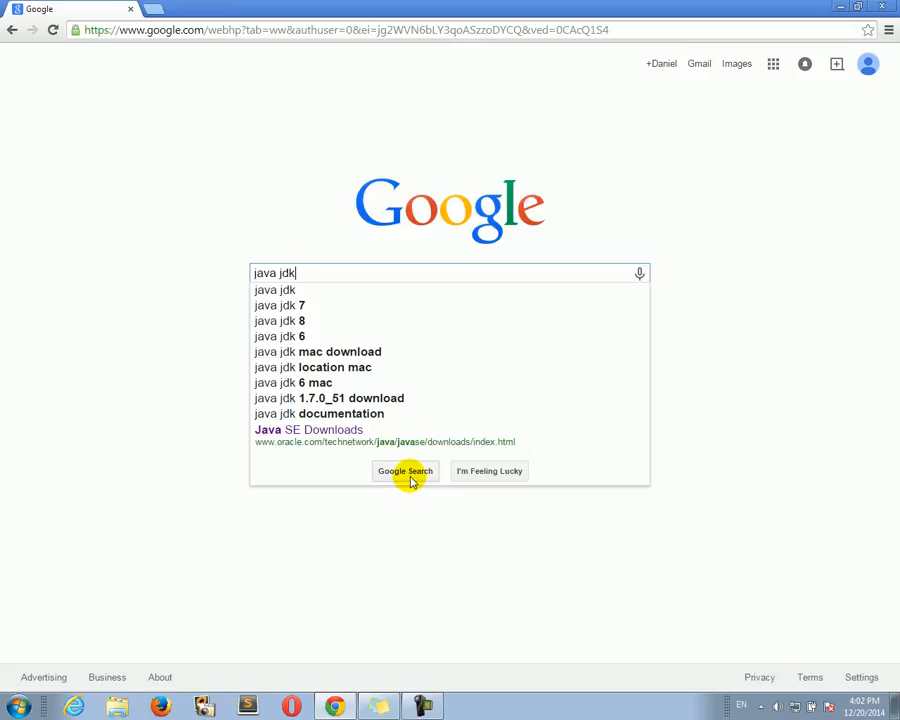
{"action": "left_click", "coordinate": [404, 471]}
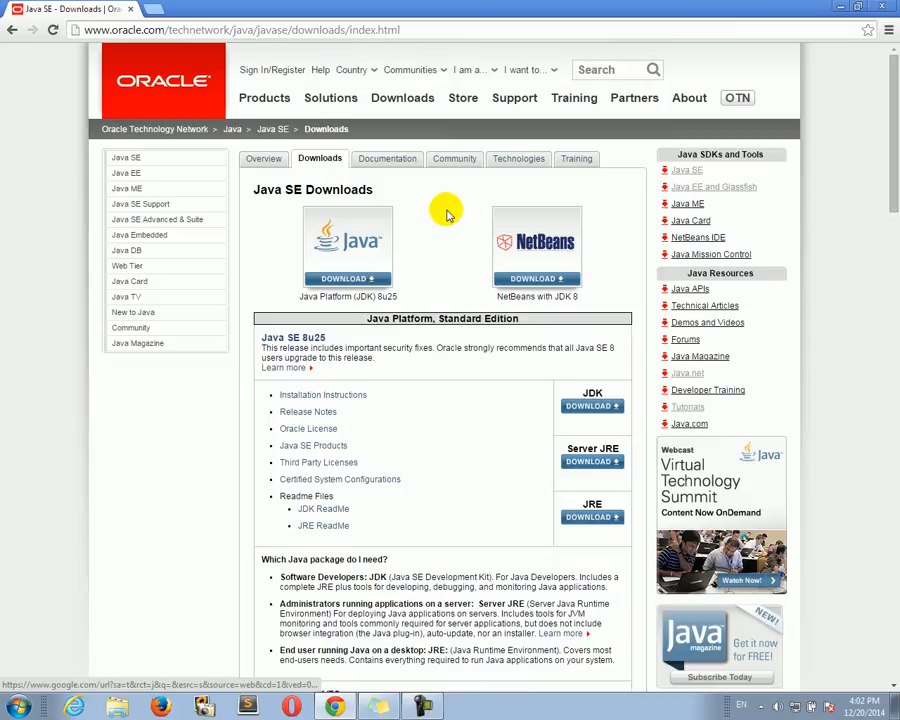
- Open the JDK download page for the Java SE 7u71 release
{"action": "scroll", "scroll_direction": "down", "scroll_amount": 3}
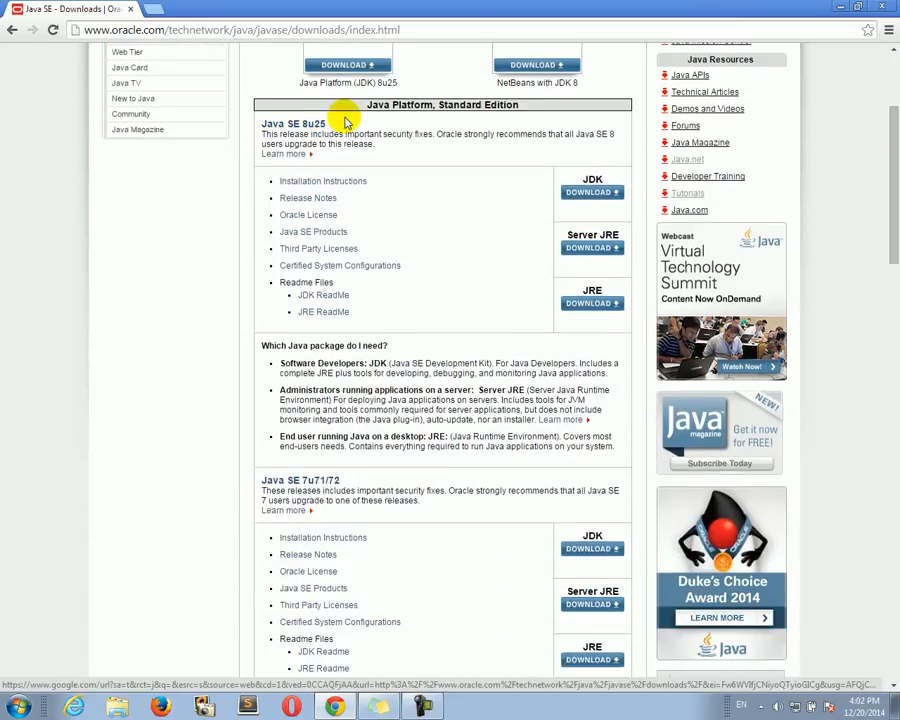
{"action": "mouse_move", "coordinate": [368, 473]}
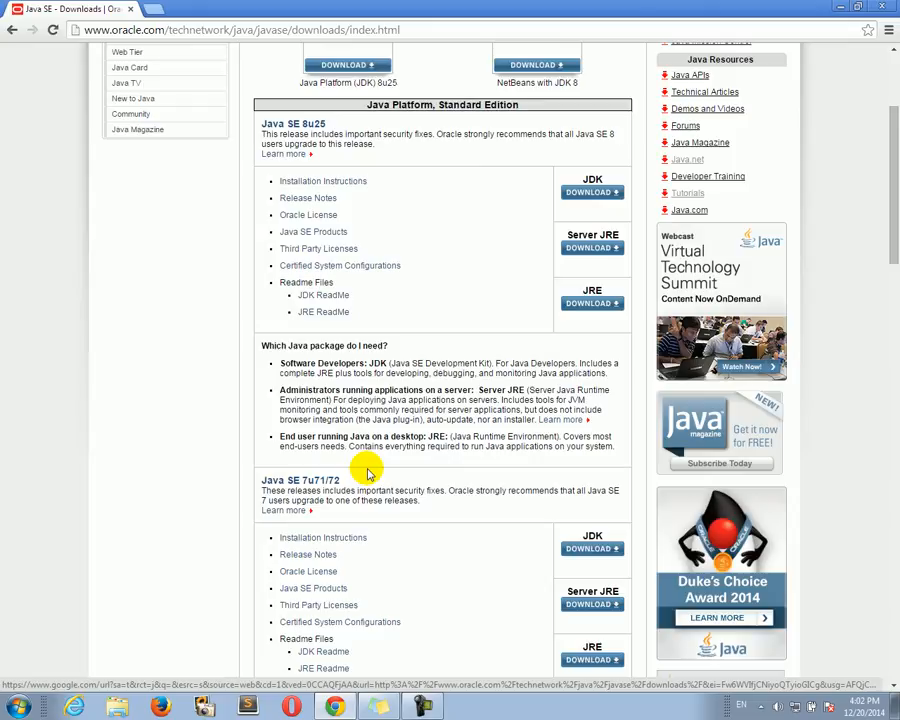
{"action": "mouse_move", "coordinate": [377, 213]}
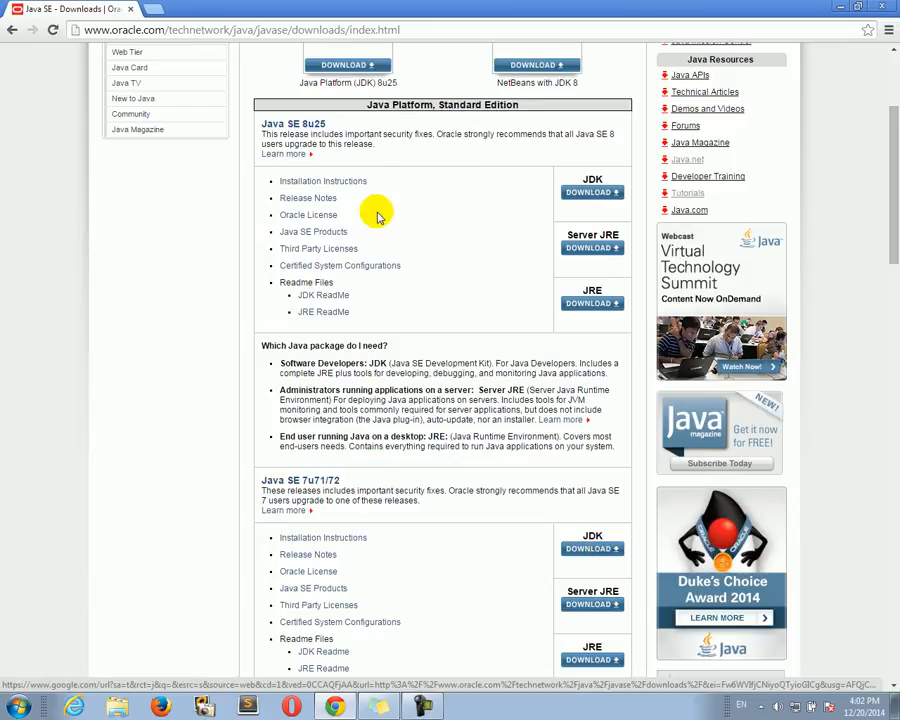
{"action": "mouse_move", "coordinate": [591, 191]}
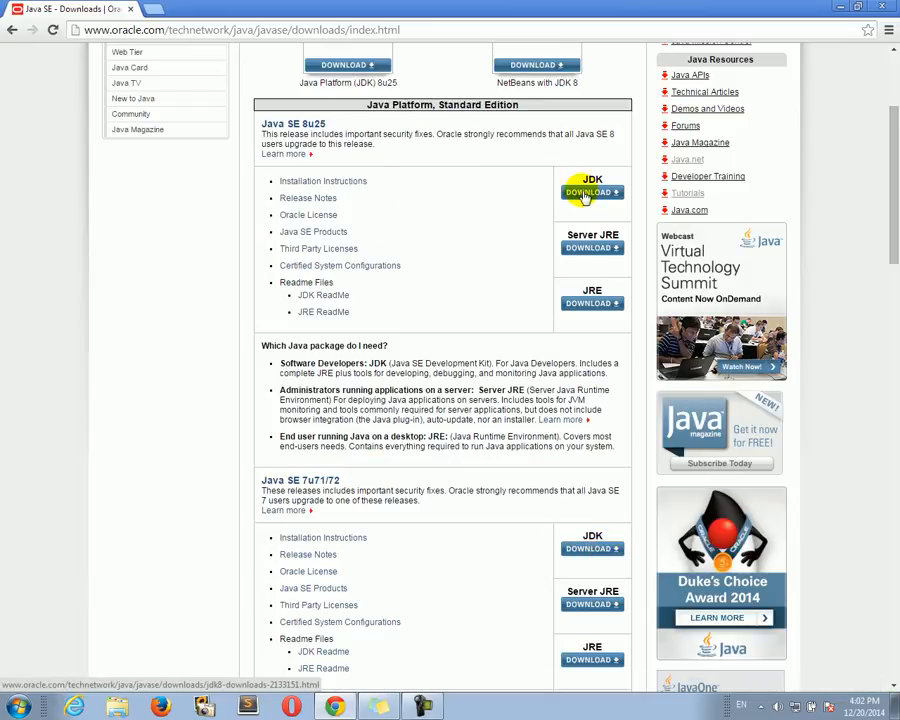
{"action": "mouse_move", "coordinate": [675, 527]}
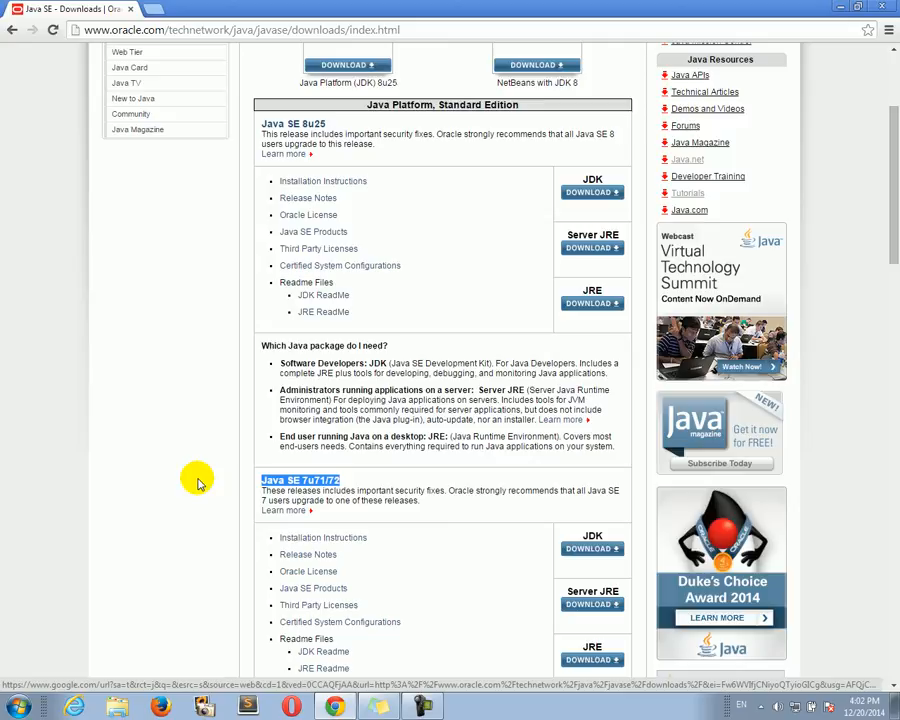
{"action": "mouse_move", "coordinate": [358, 471]}
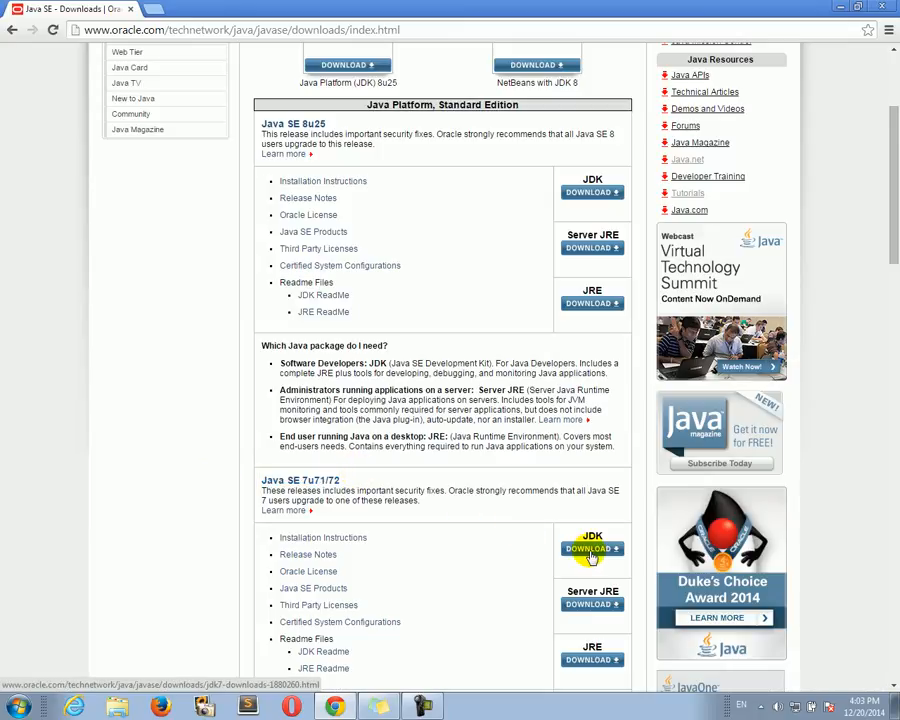
{"action": "mouse_move", "coordinate": [592, 191]}
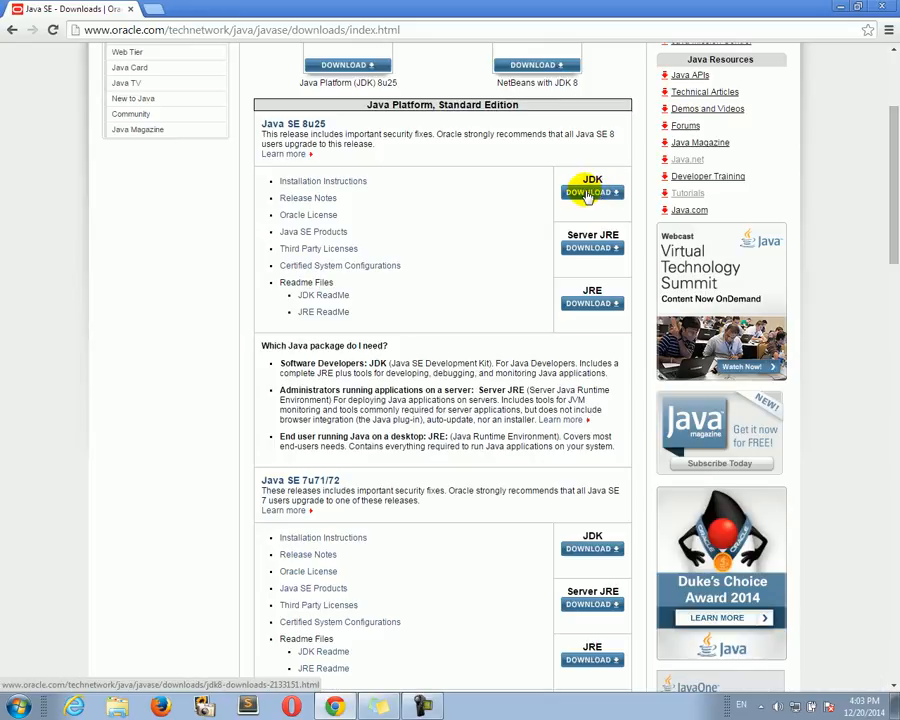
{"action": "mouse_move", "coordinate": [530, 545]}
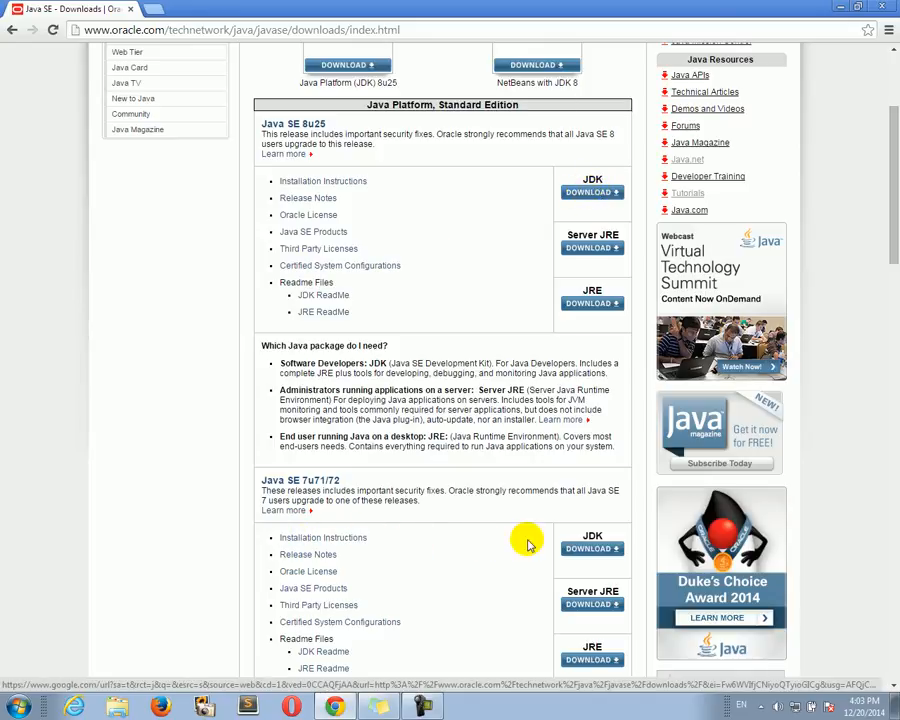
{"action": "left_click", "coordinate": [591, 548]}
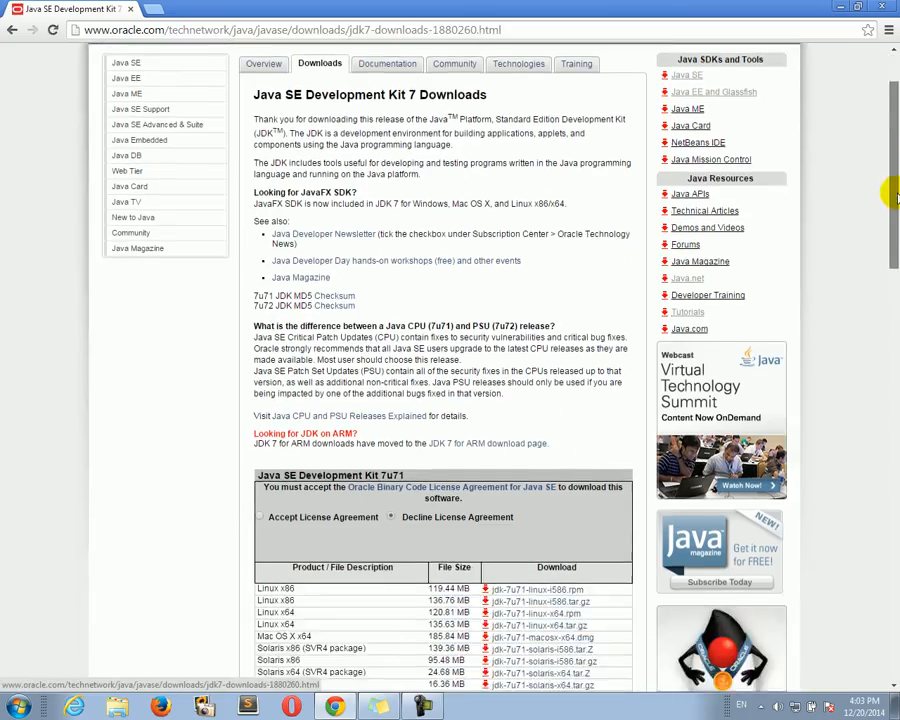
- Accept the Oracle Binary Code License Agreement in the JDK 7u71 table
{"action": "scroll", "scroll_direction": "down", "scroll_amount": 3}
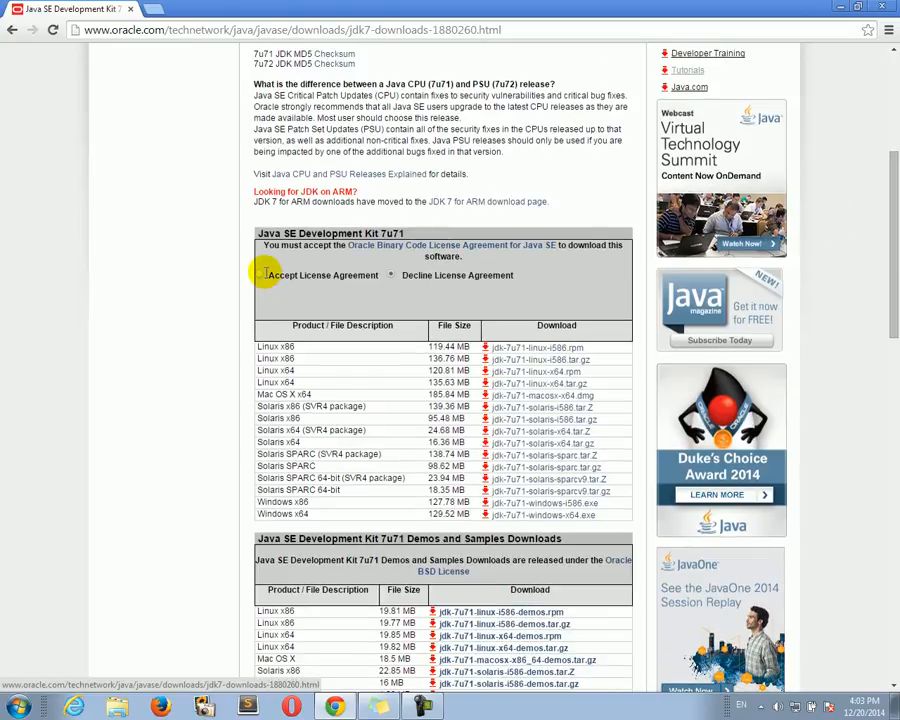
{"action": "left_click", "coordinate": [264, 275]}
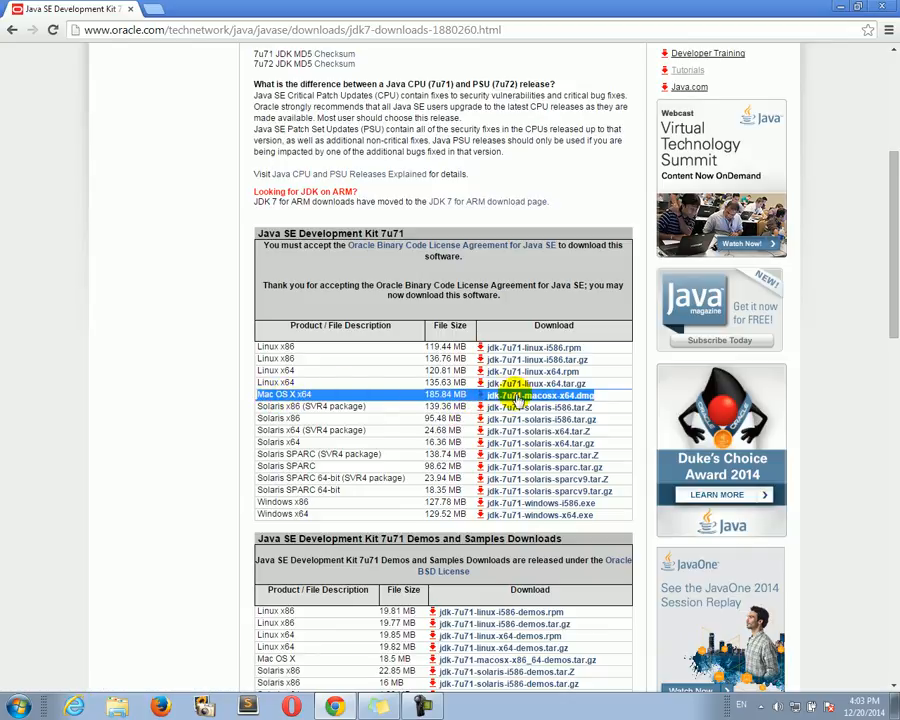
{"action": "mouse_move", "coordinate": [399, 360]}
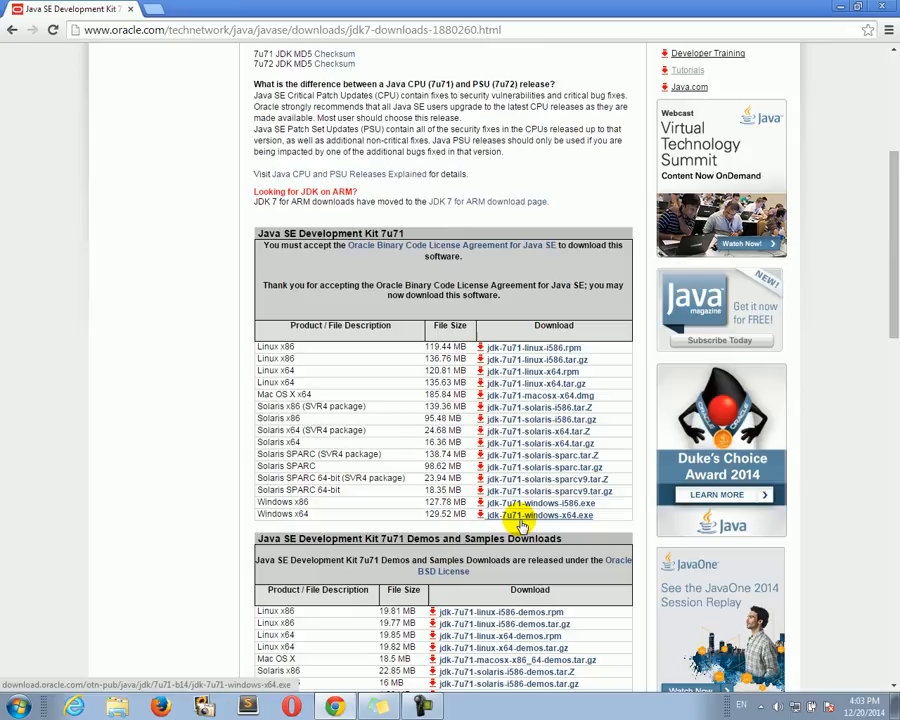
- Download jdk-7u71-windows-x64.exe, the Windows x64 installer
{"action": "left_click", "coordinate": [541, 515]}
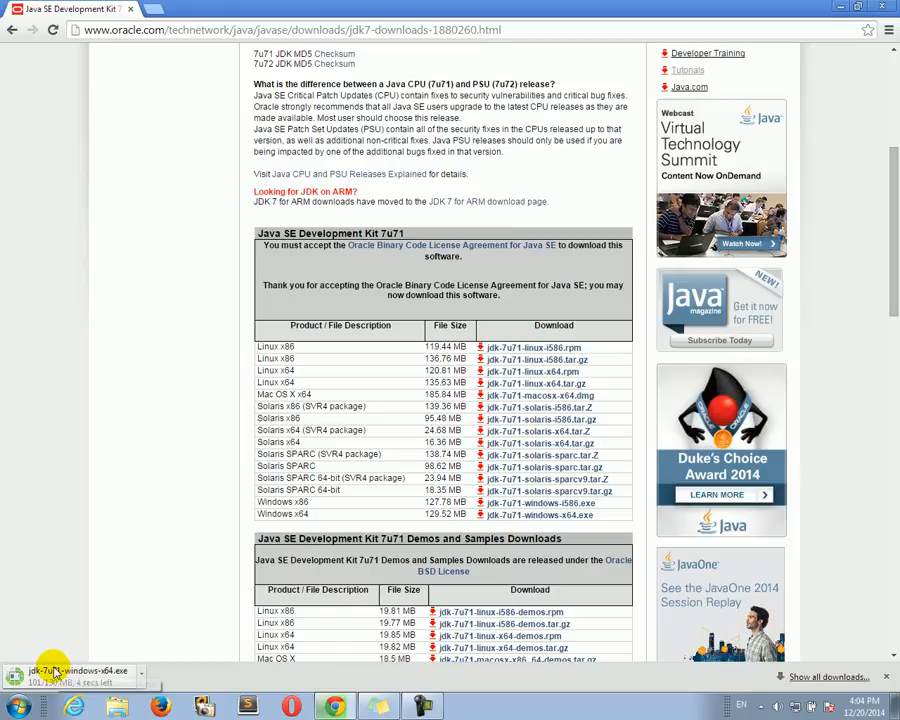
{"action": "mouse_move", "coordinate": [18, 557]}
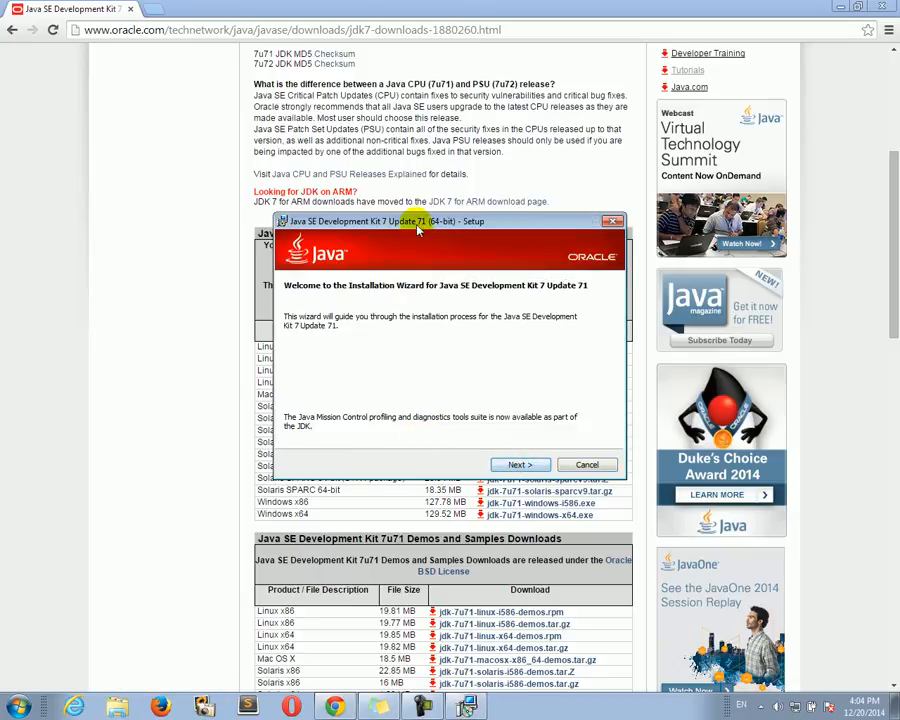
- Move past the welcome screen and default Custom Setup features to start installation
{"action": "left_click", "coordinate": [519, 464]}
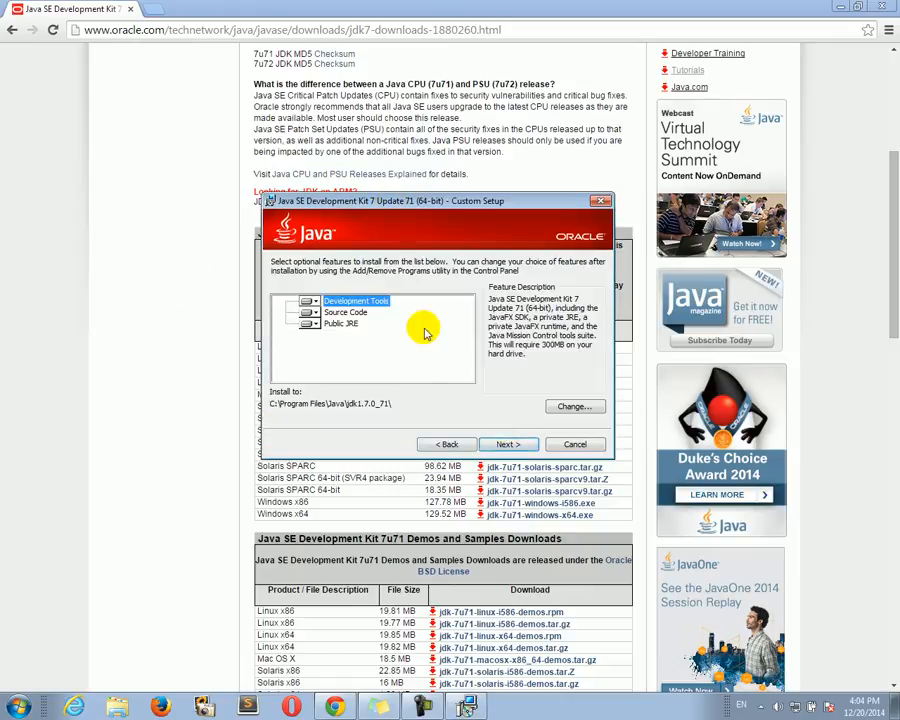
{"action": "left_click", "coordinate": [508, 444]}
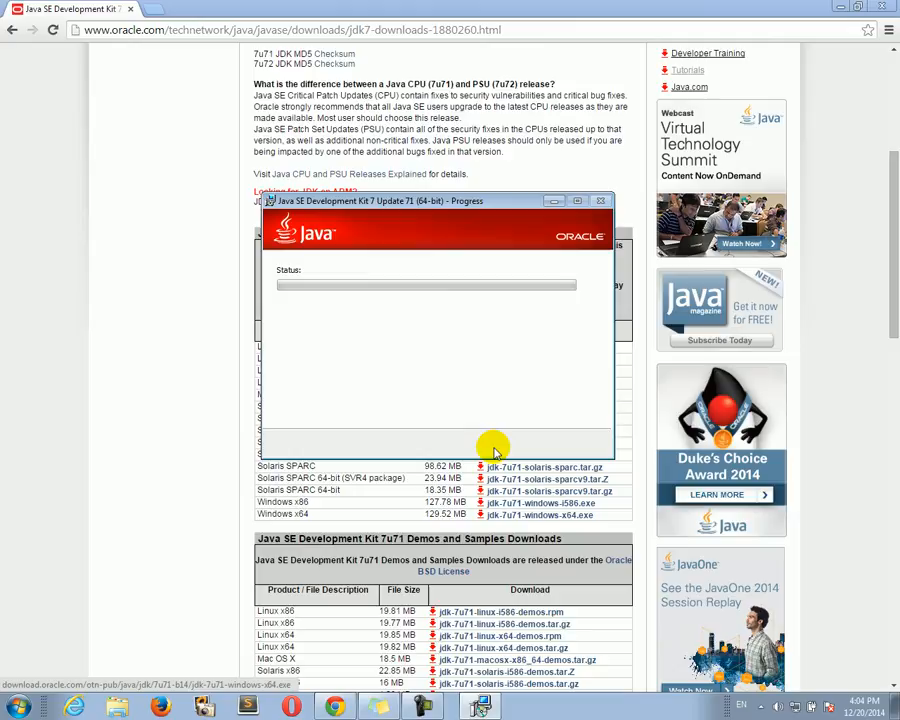
{"action": "mouse_move", "coordinate": [477, 452]}
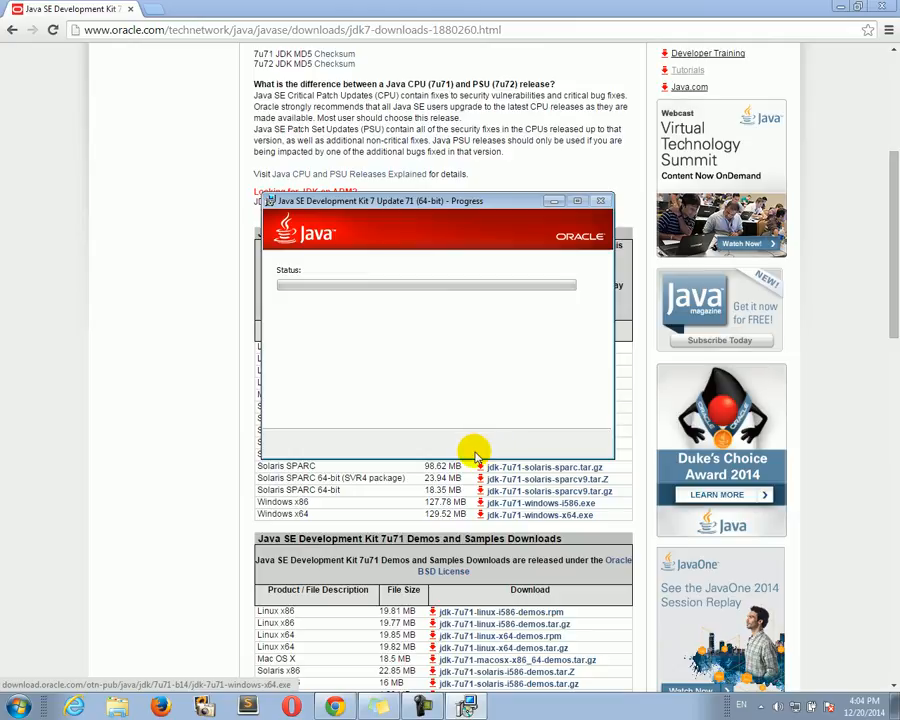
{"action": "mouse_move", "coordinate": [578, 262]}
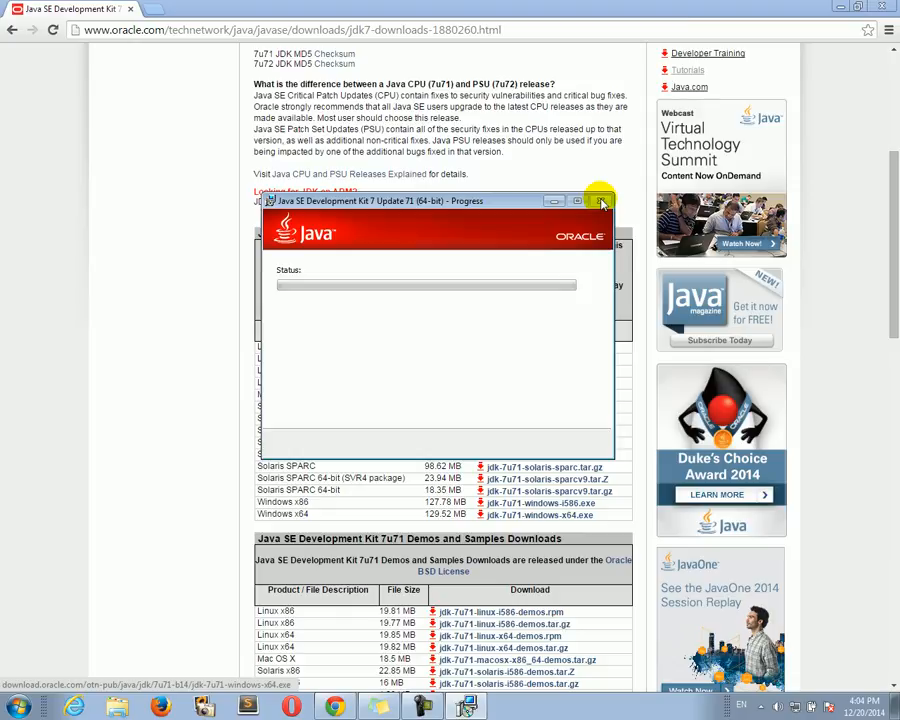
{"action": "mouse_move", "coordinate": [520, 203]}
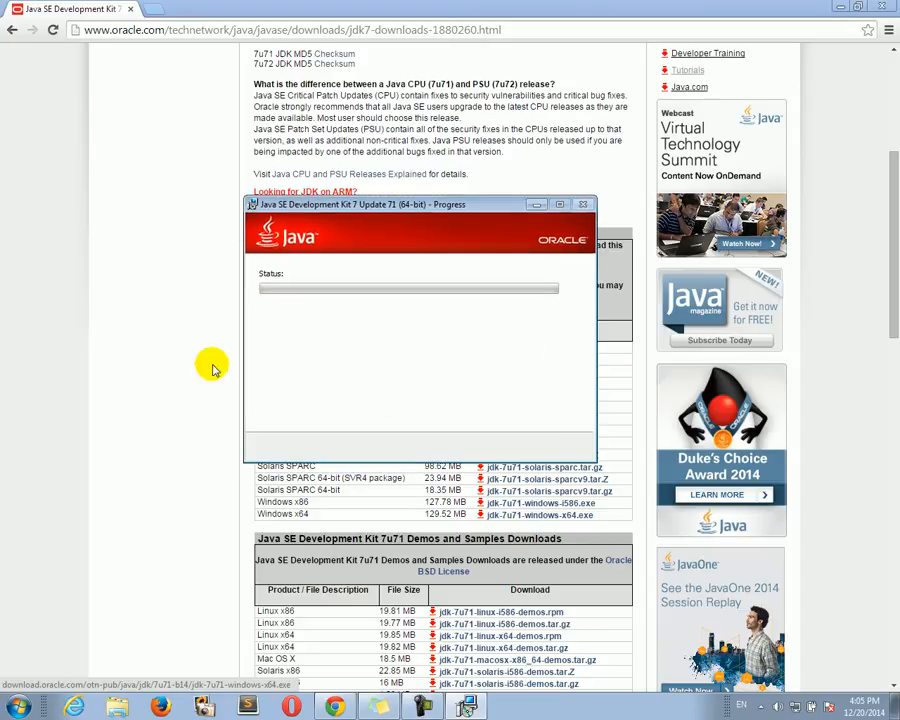
{"action": "mouse_move", "coordinate": [680, 350]}
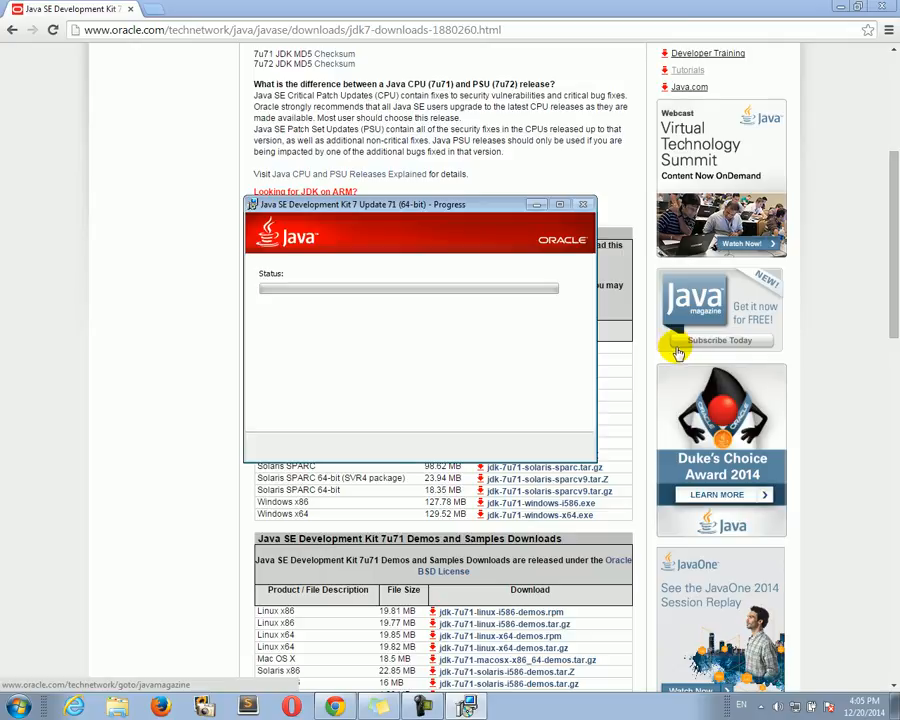
{"action": "mouse_move", "coordinate": [582, 282]}
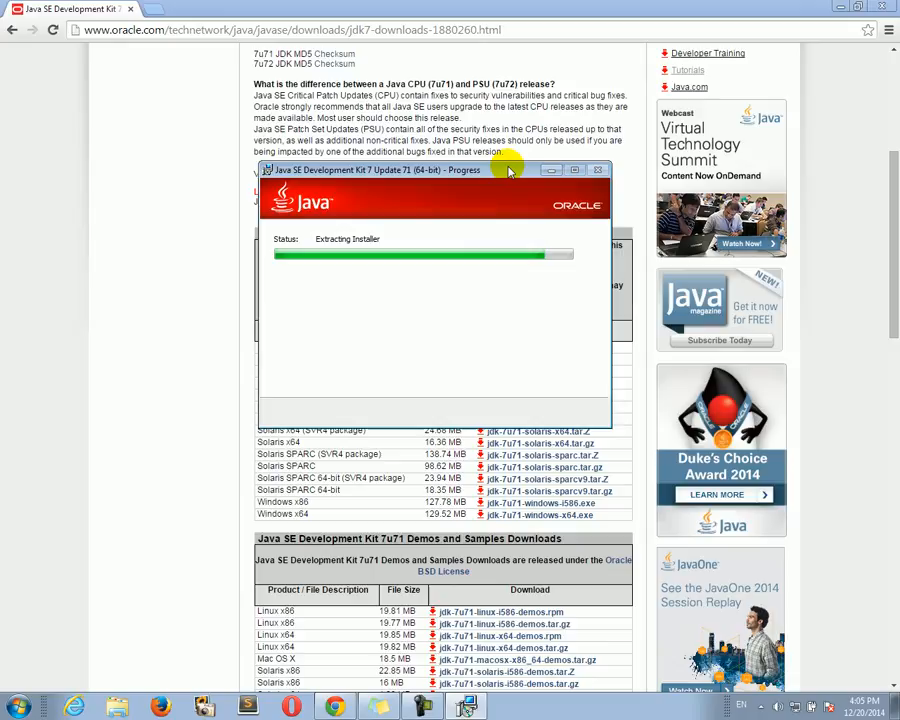
{"action": "mouse_move", "coordinate": [400, 320]}
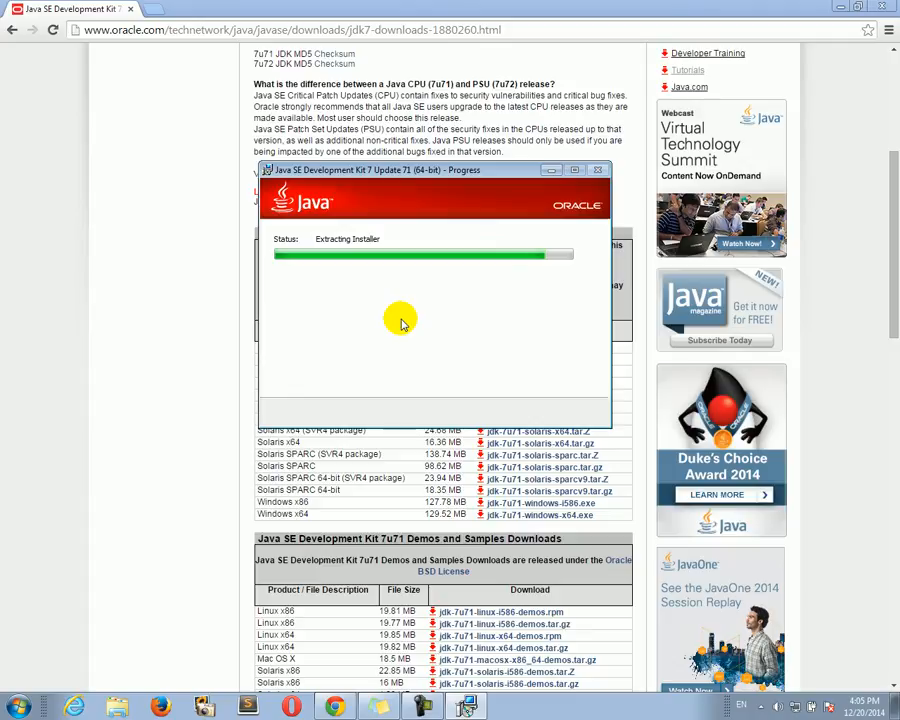
{"action": "mouse_move", "coordinate": [403, 378]}
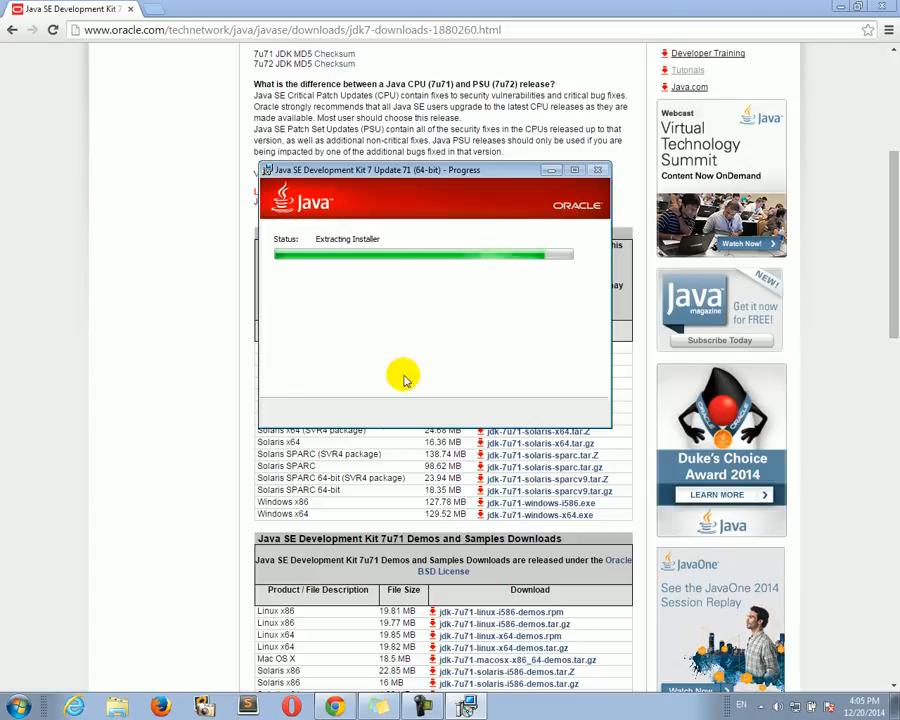